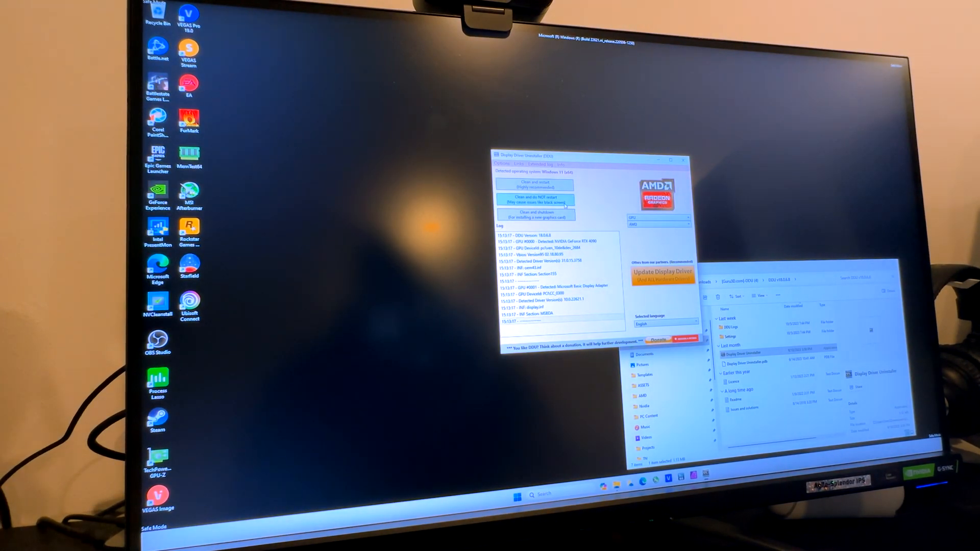
Open the GPU vendor list showing NVIDIA, AMD and INTEL, with AMD currently selected
click(659, 224)
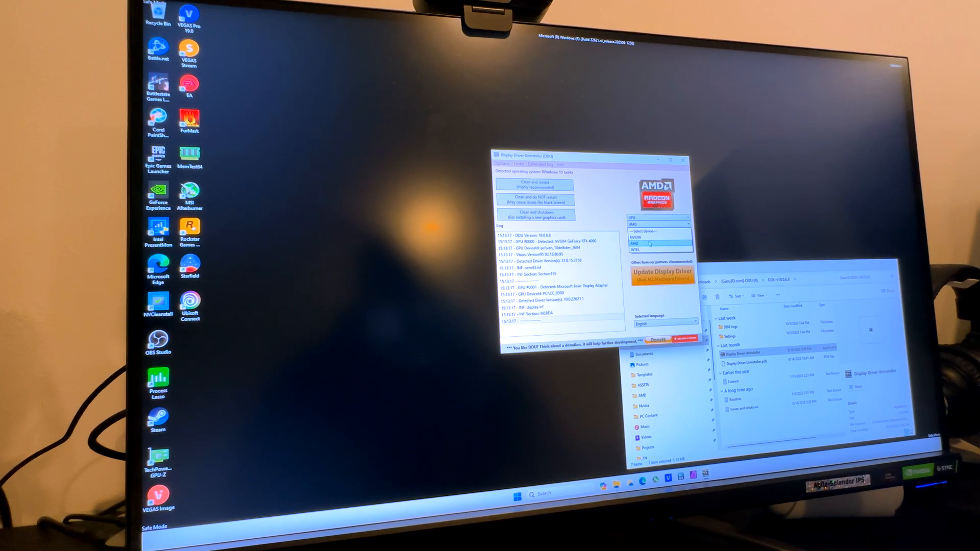